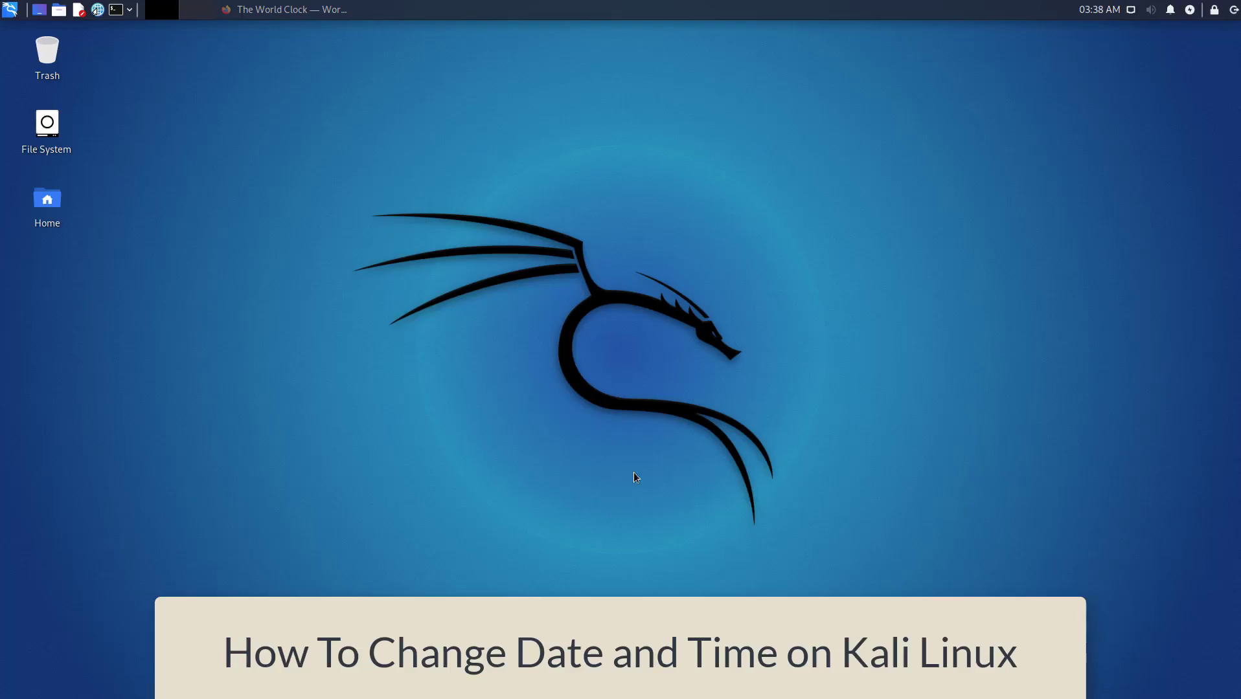
{"action": "mouse_move", "coordinate": [796, 439]}
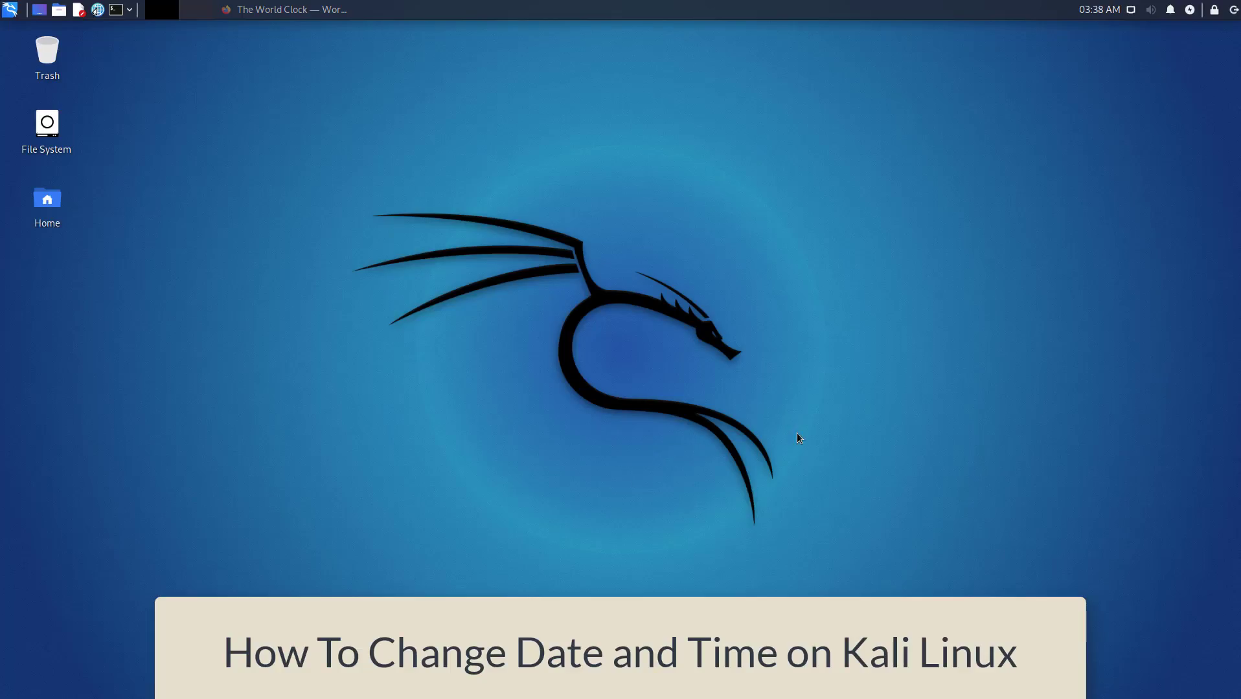
{"action": "mouse_move", "coordinate": [800, 445]}
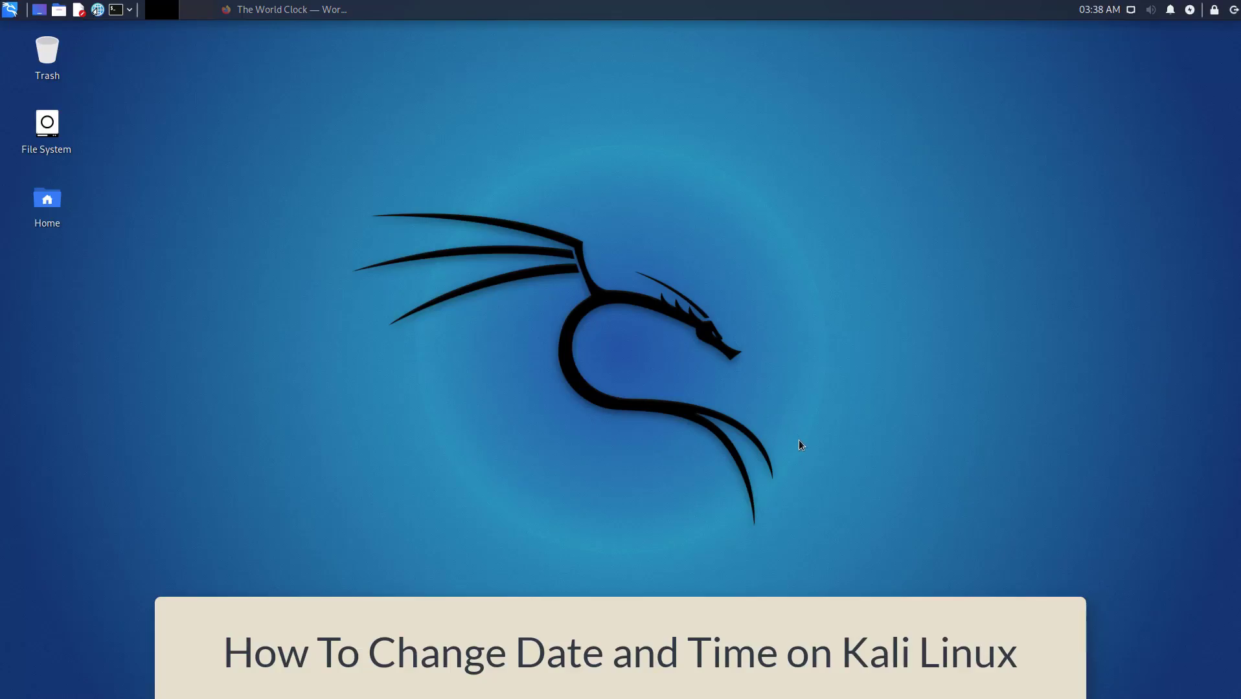
- Review the Asia world clock page on timeanddate.com in the browser
{"action": "left_click", "coordinate": [290, 9]}
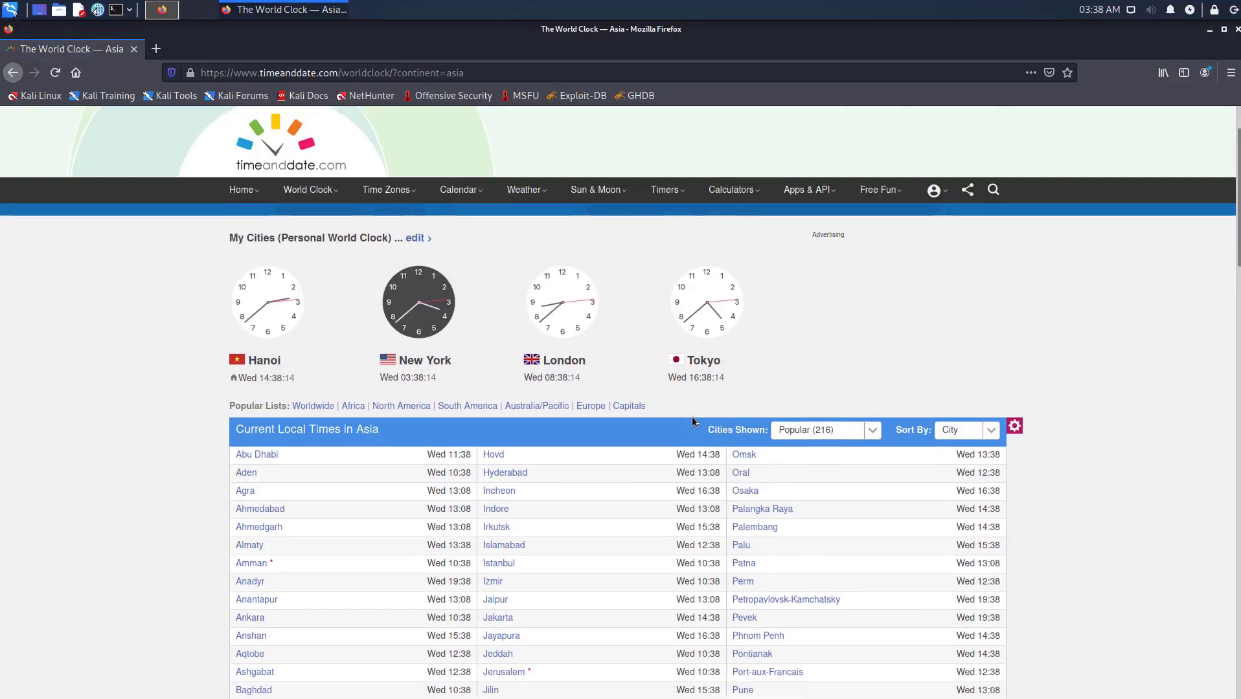
{"action": "scroll", "scroll_direction": "down", "scroll_amount": 3}
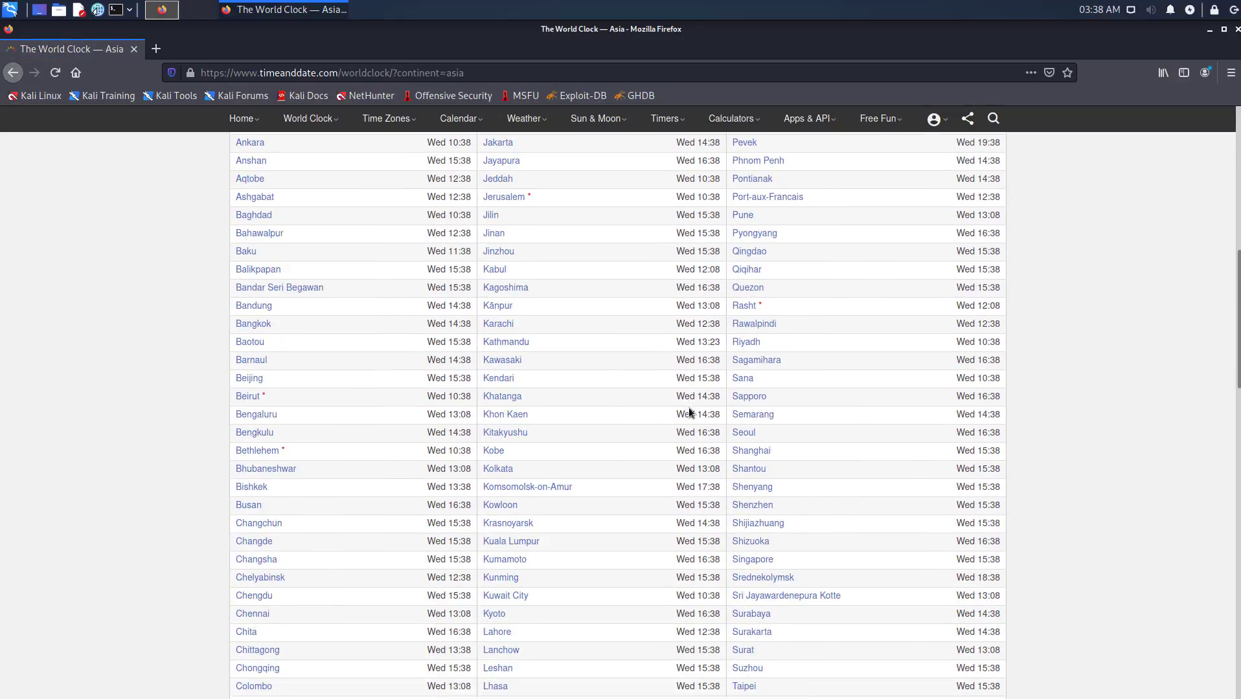
{"action": "scroll", "scroll_direction": "down", "scroll_amount": 3}
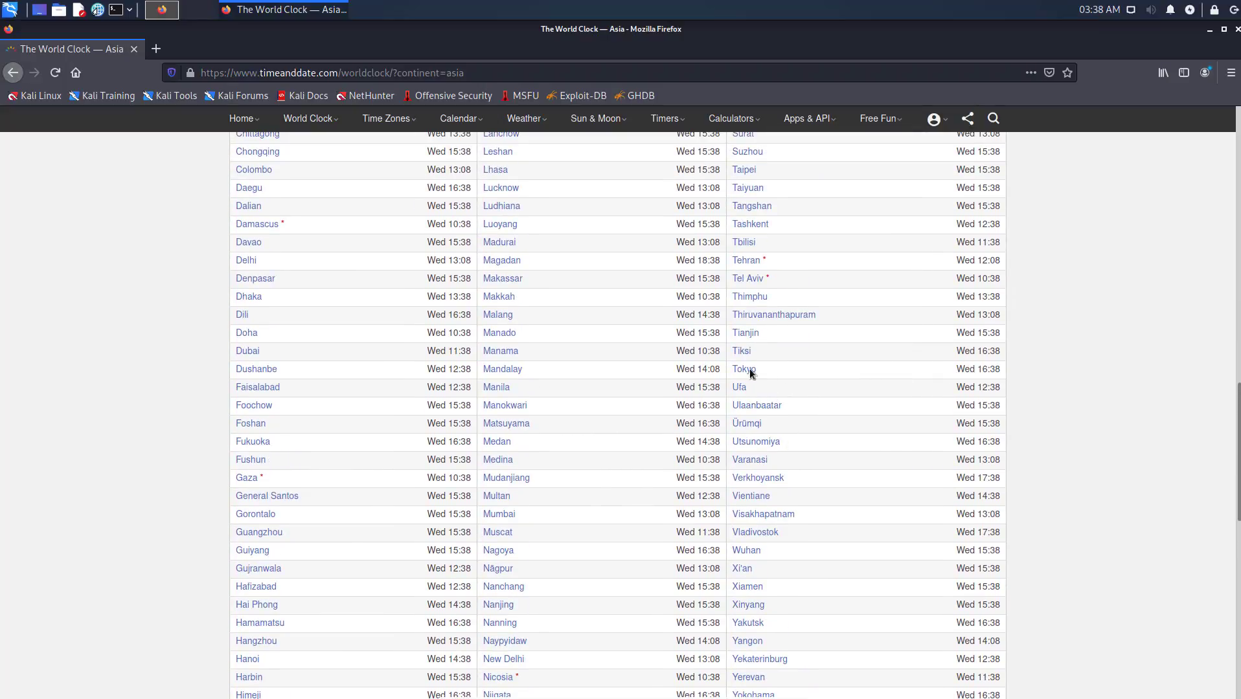
{"action": "scroll", "scroll_direction": "up", "scroll_amount": 3}
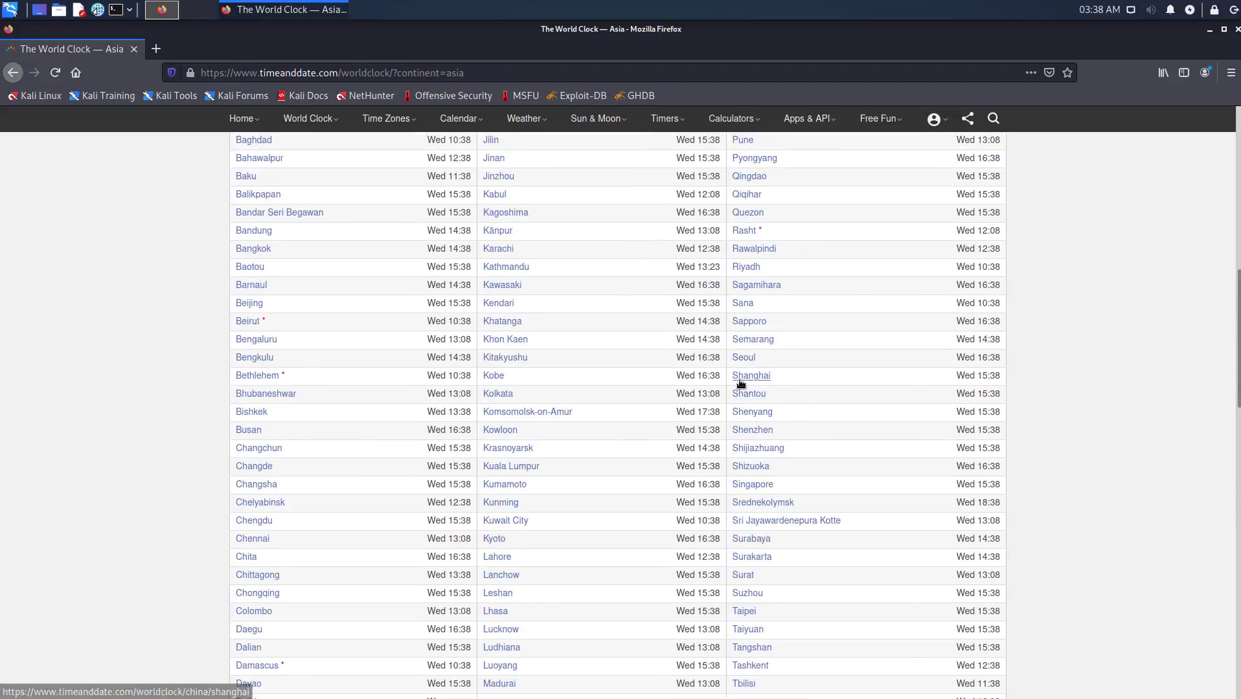
{"action": "scroll", "scroll_direction": "up", "scroll_amount": 3}
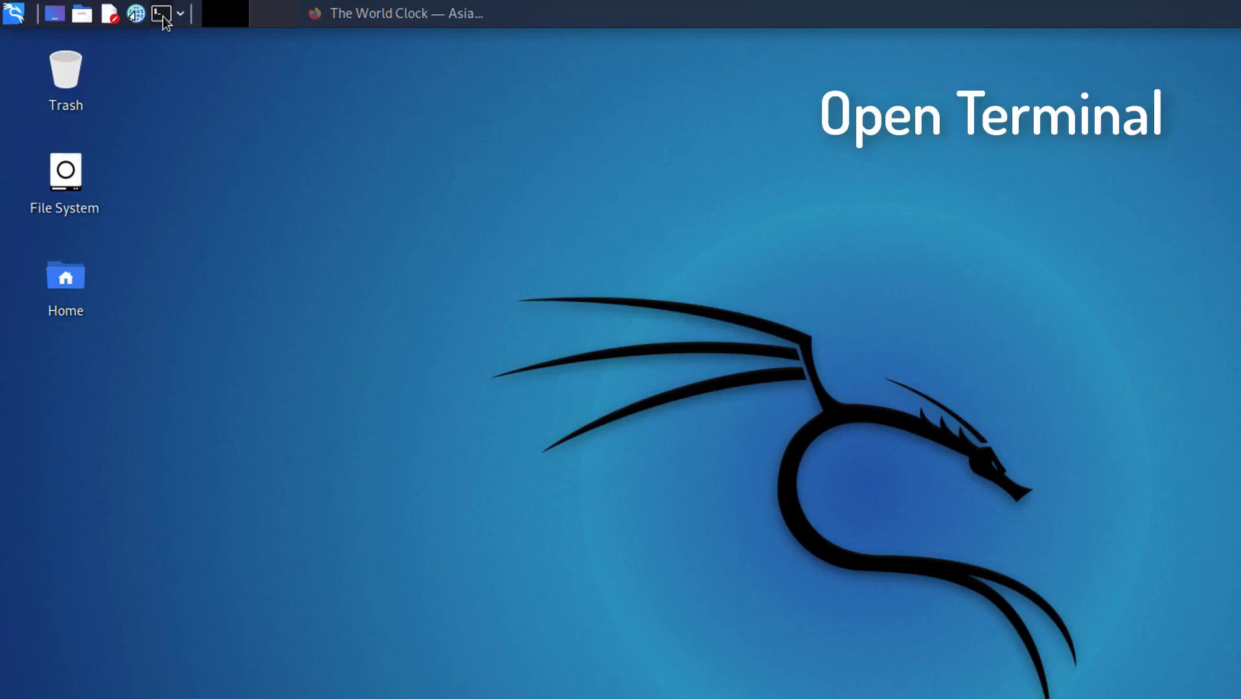
- Synchronise the system clock with sudo ntpd -qg, reporting time set +0.594252s
{"action": "left_click", "coordinate": [161, 13]}
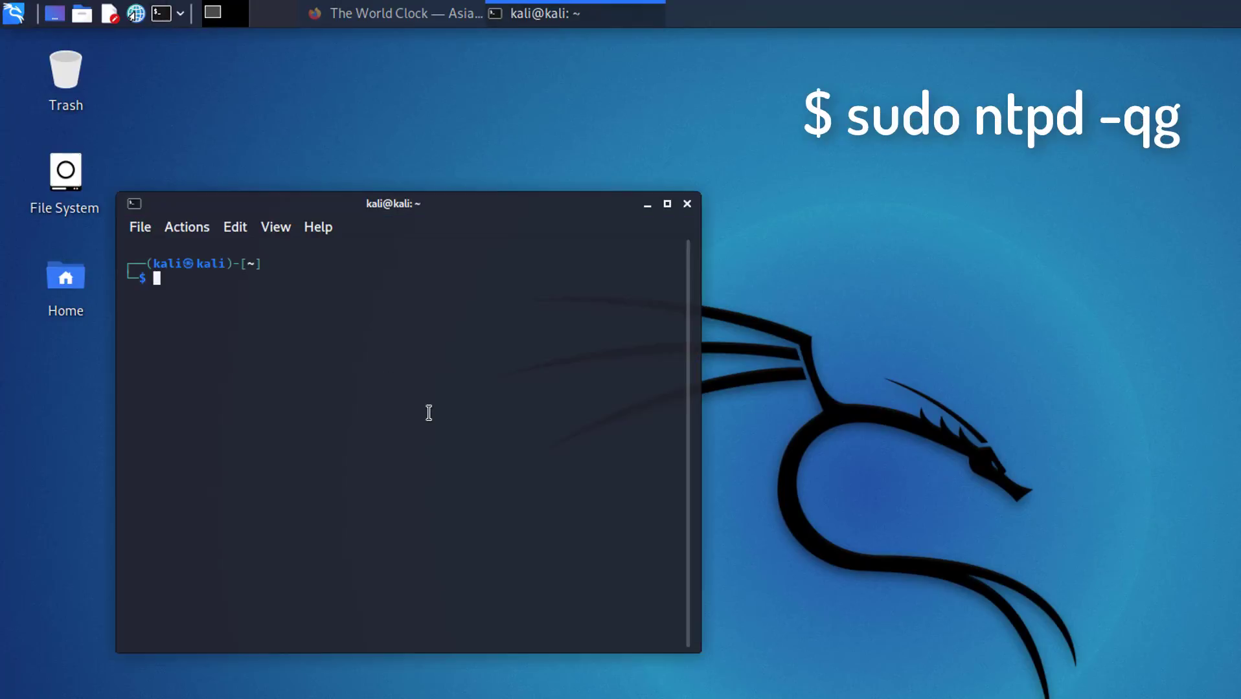
{"action": "type", "text": "sudo ./seeker.py -t manual"}
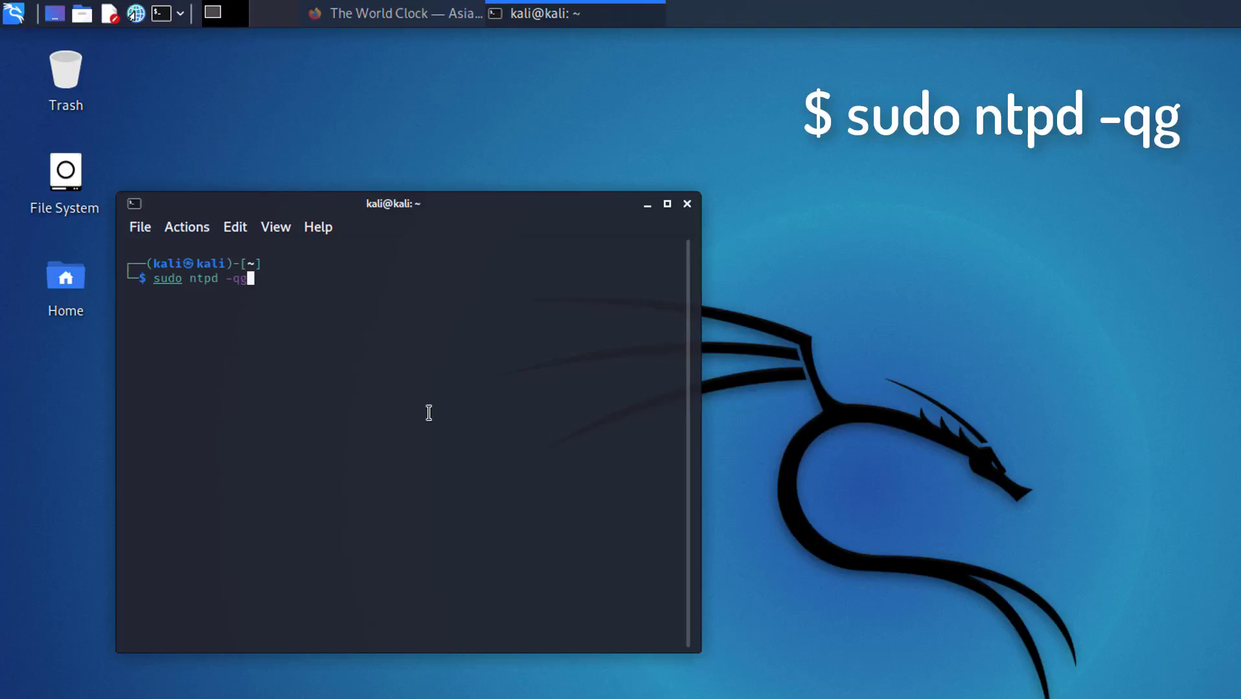
{"action": "key", "text": "Return"}
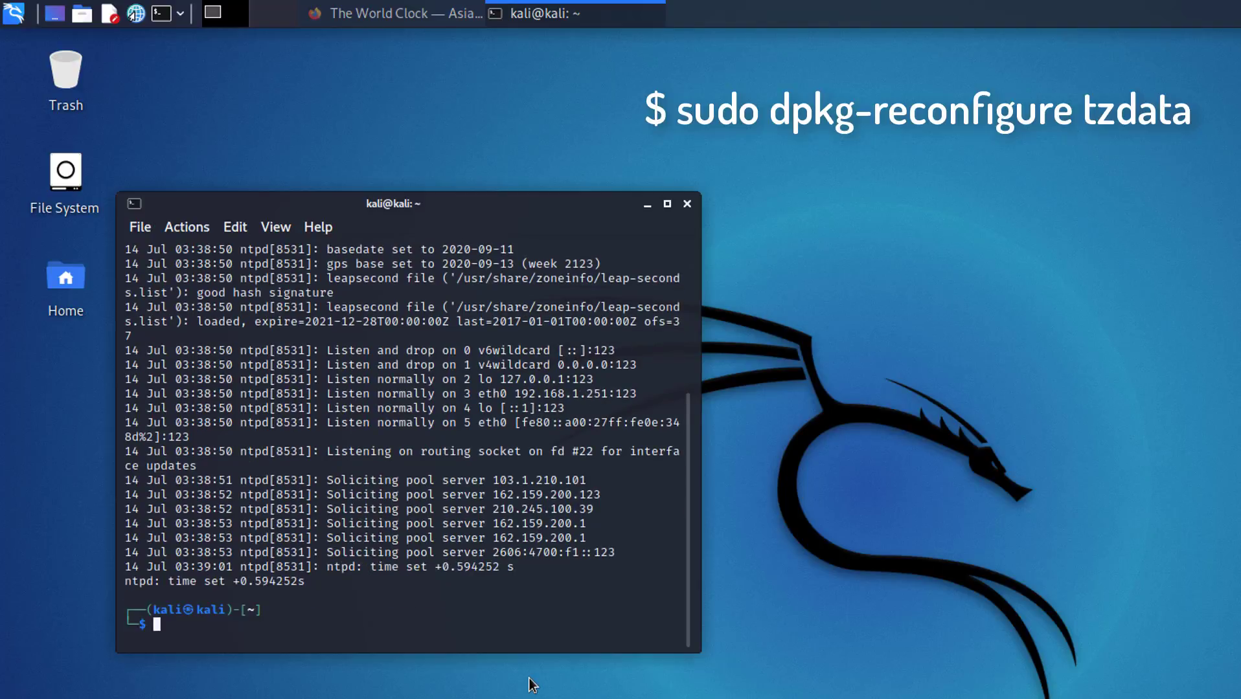
- Run sudo dpkg-reconfigure tzdata after a mistyped dpkg attempt, reaching the geographic area prompt
{"action": "type", "text": "sudo ntpd -qg"}
{"action": "type", "text": "sudo dpkg -"}
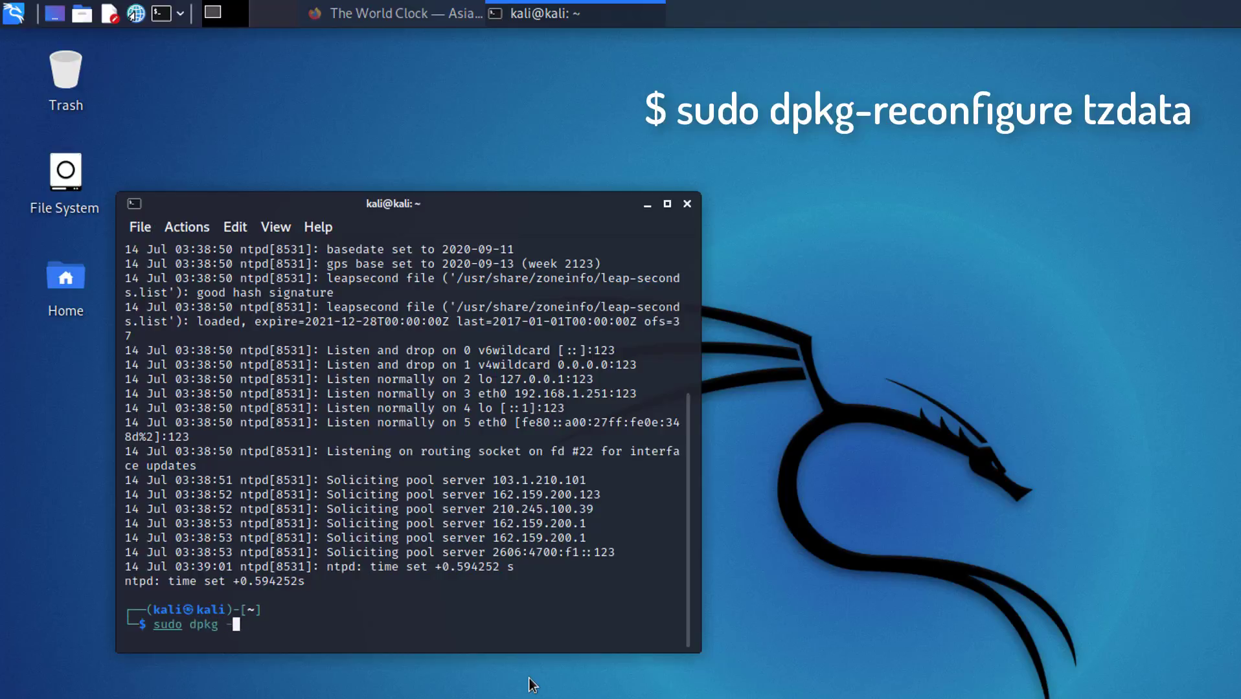
{"action": "type", "text": "re"}
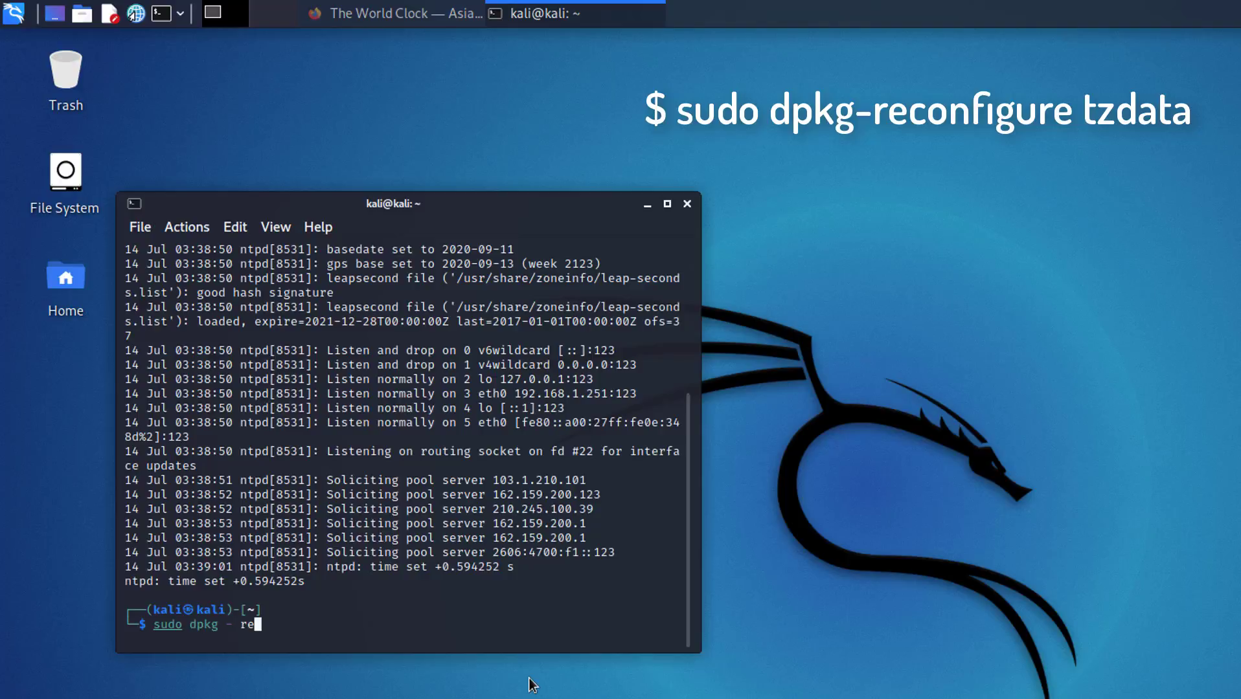
{"action": "type", "text": "con"}
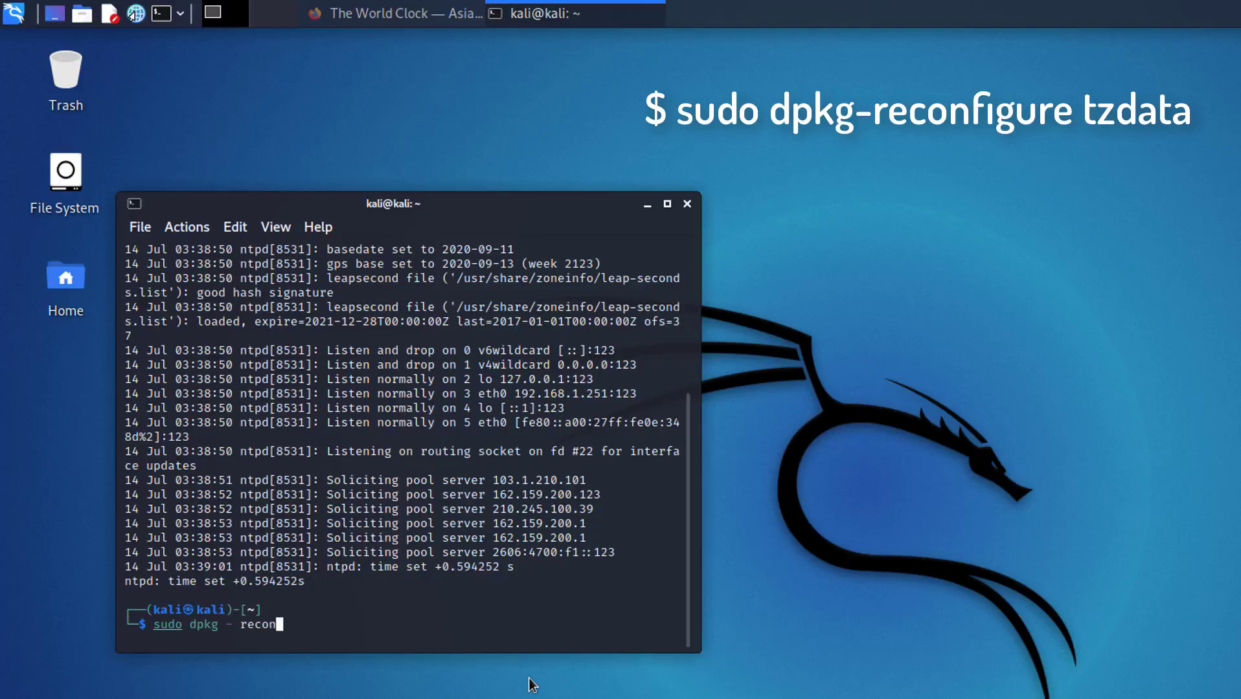
{"action": "type", "text": "figure"}
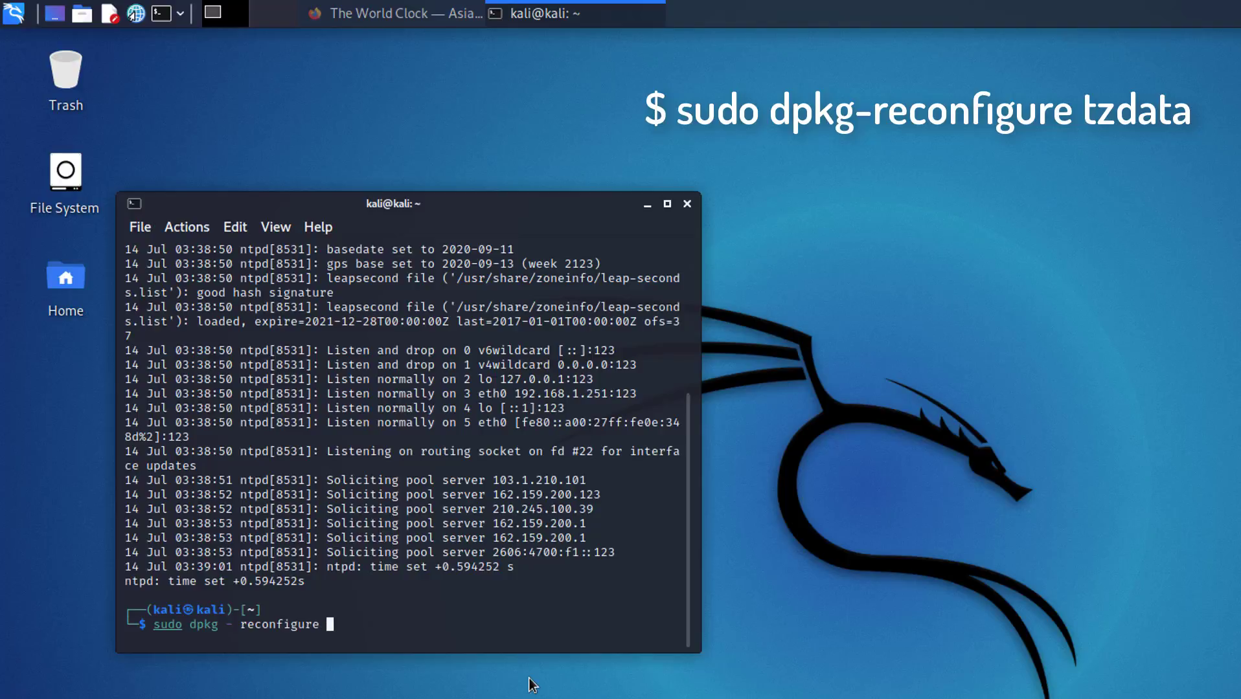
{"action": "type", "text": "tzdata"}
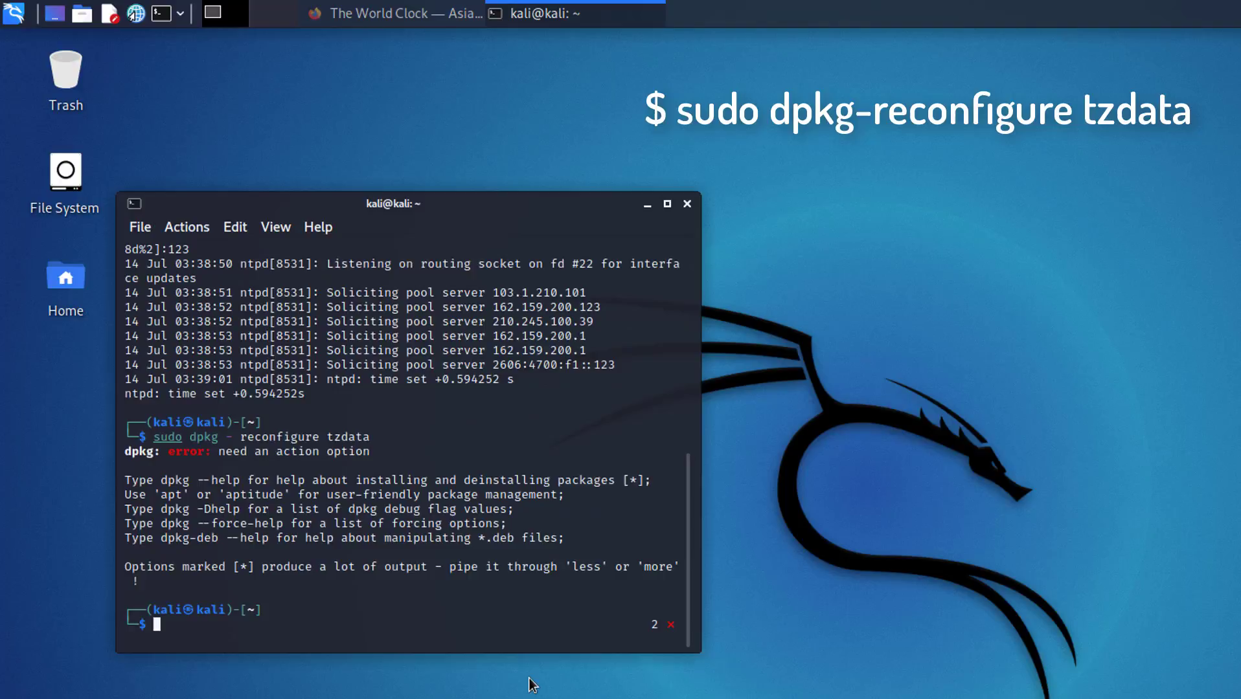
{"action": "type", "text": "sudo dpkg - reconfigure tzdata"}
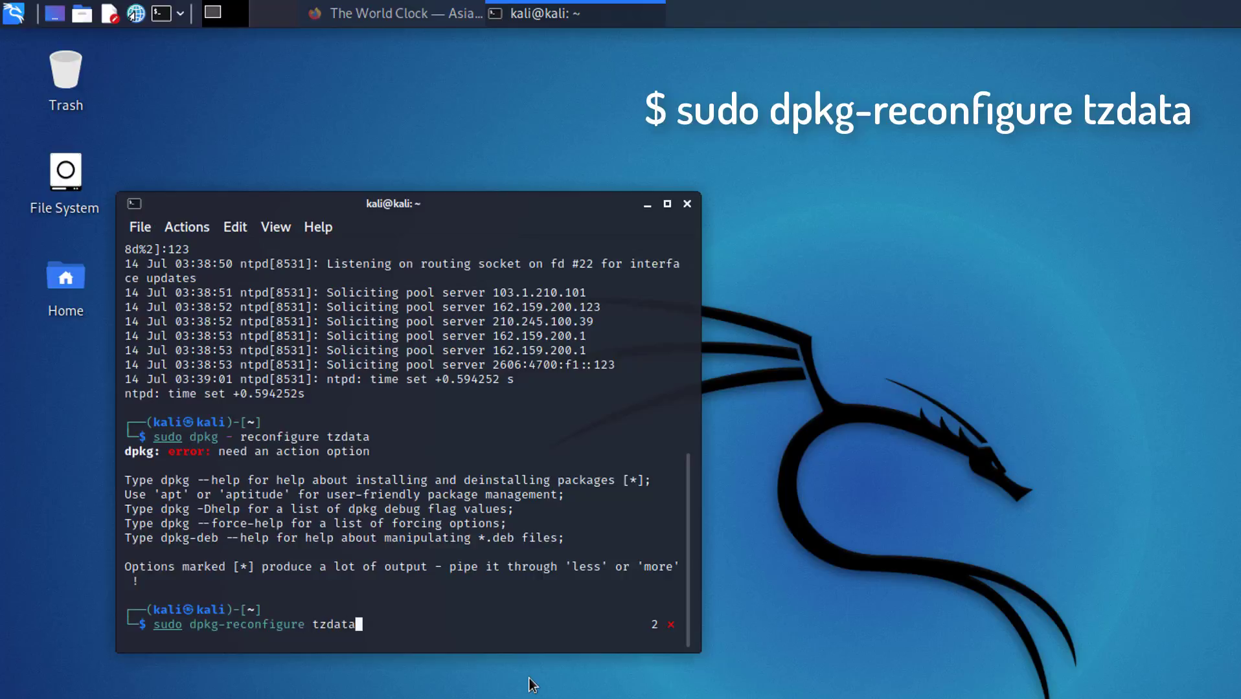
{"action": "key", "text": "Return"}
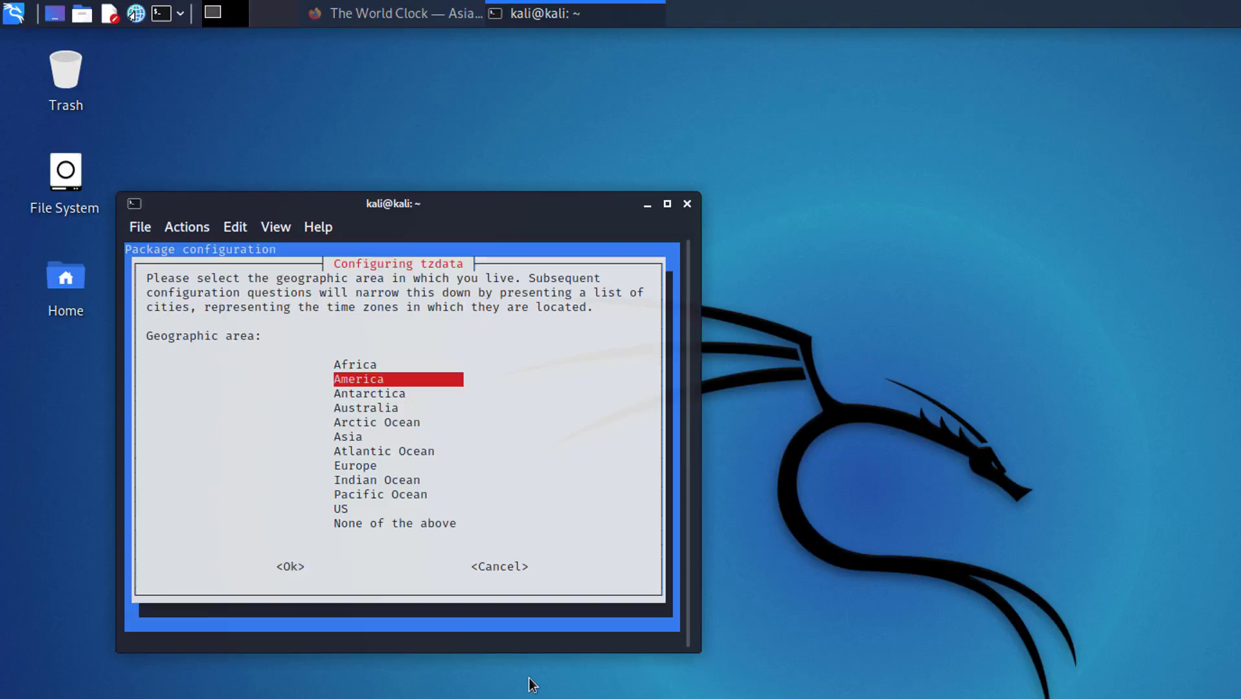
{"action": "mouse_move", "coordinate": [440, 416]}
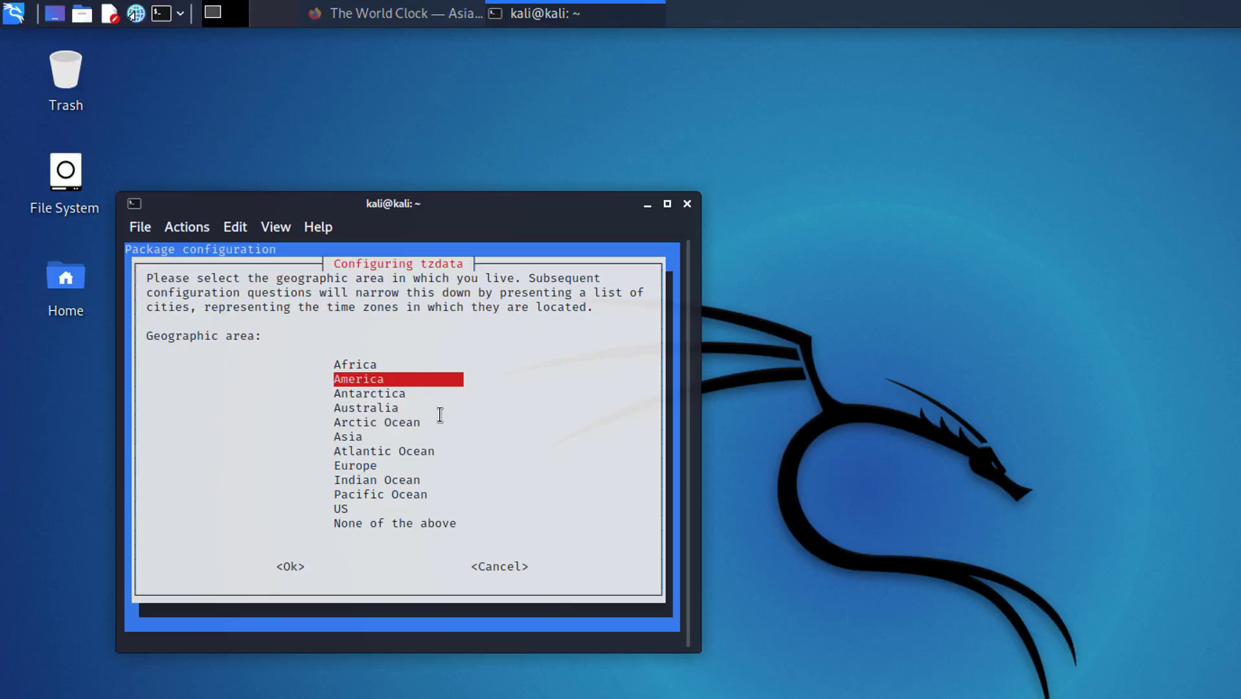
{"action": "mouse_move", "coordinate": [676, 390]}
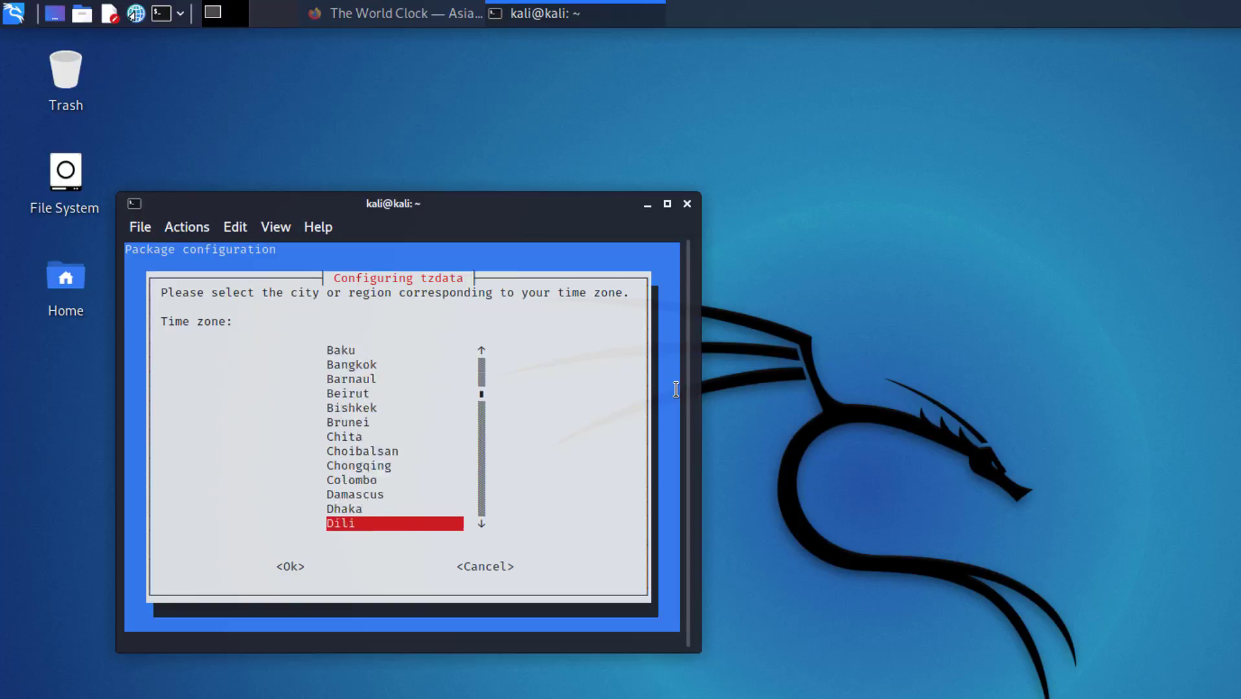
- Choose Asia then Tokyo in tzdata, making Asia/Tokyo the default zone at 16:39:47 JST
{"action": "key", "text": "Down"}
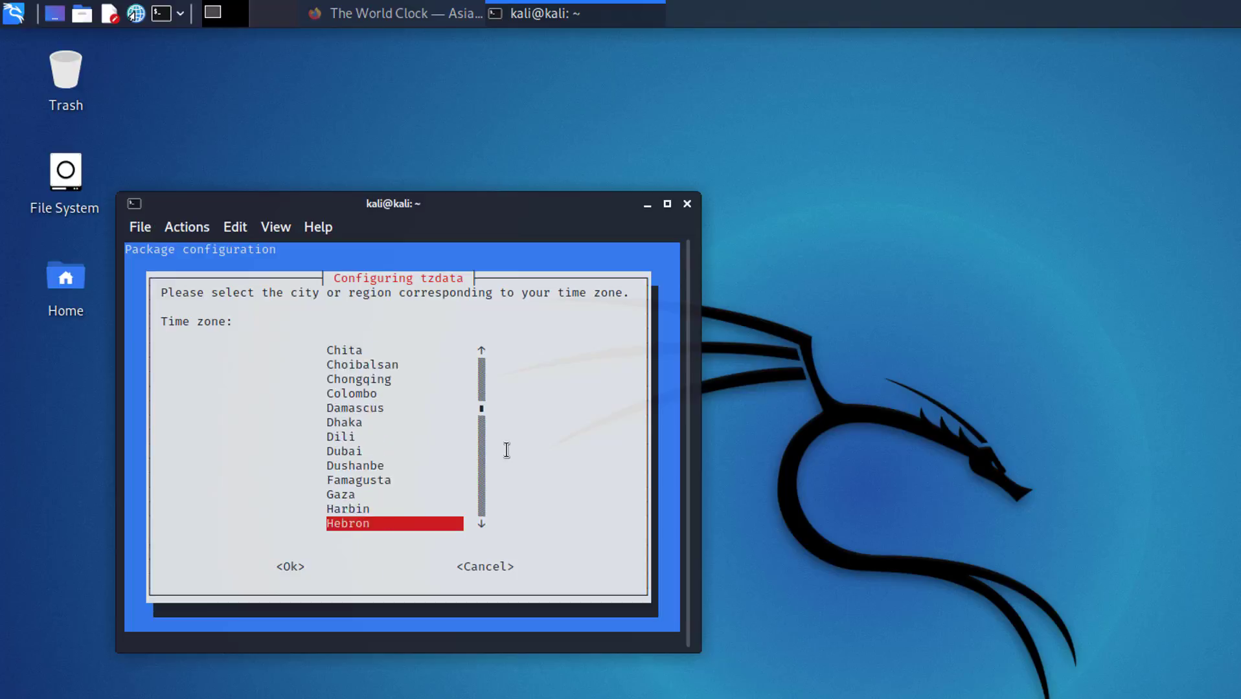
{"action": "scroll", "scroll_direction": "down", "scroll_amount": 3}
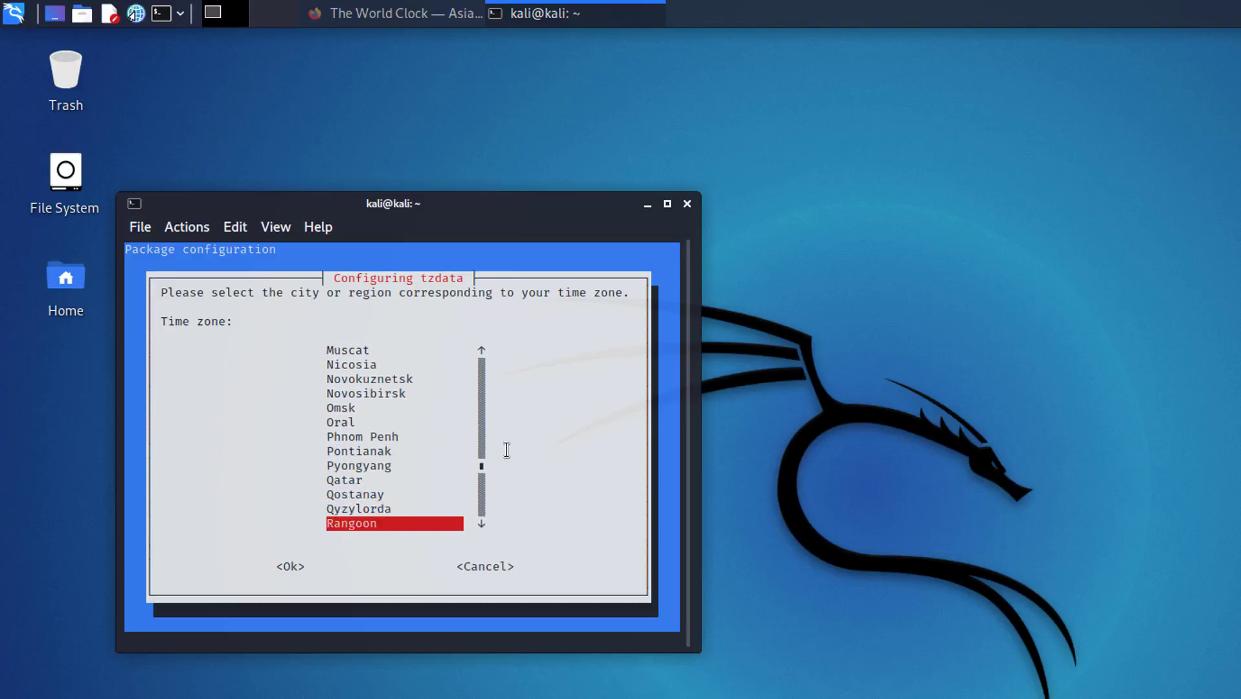
{"action": "scroll", "scroll_direction": "down", "scroll_amount": 3}
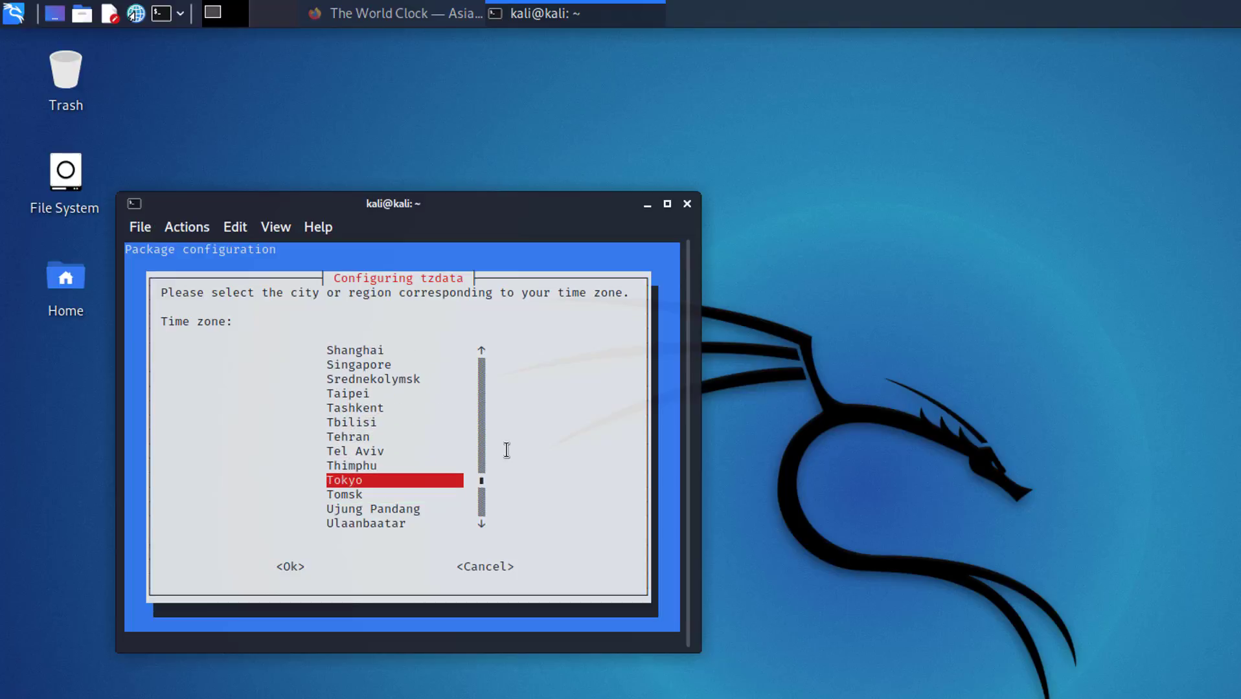
{"action": "left_click", "coordinate": [290, 566]}
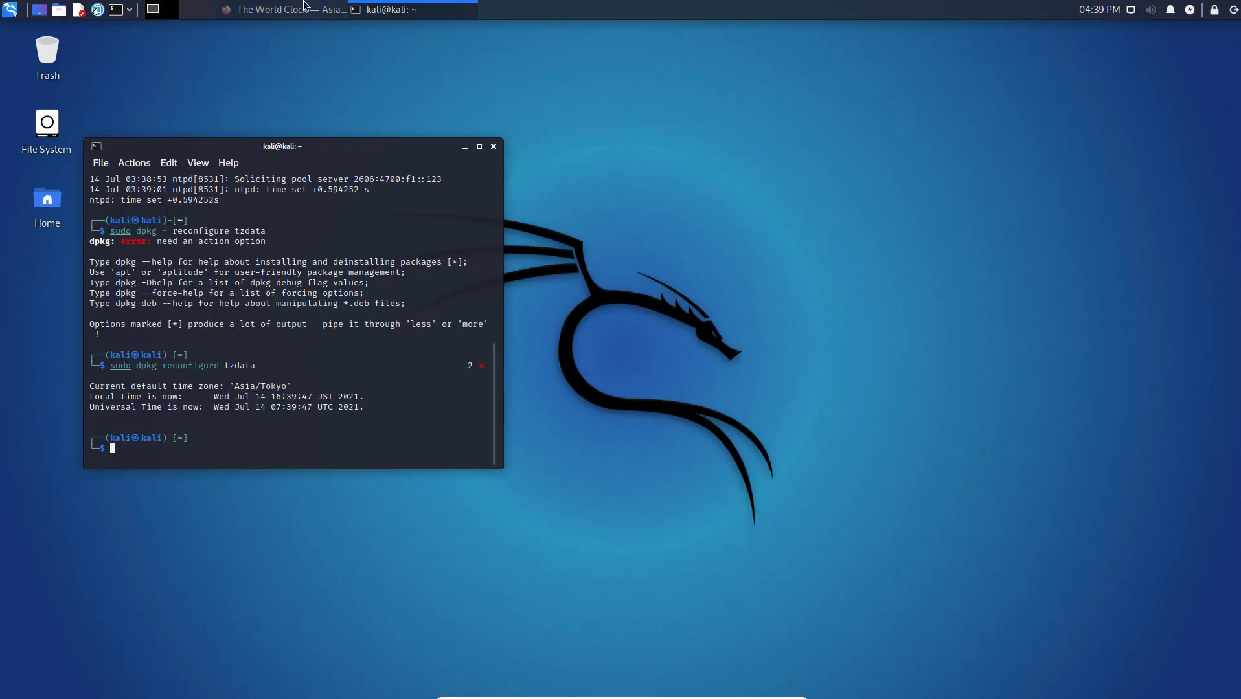
- Bring the timeanddate.com world clock up beside the terminal, Tokyo showing Wed 16:40
{"action": "left_click", "coordinate": [280, 9]}
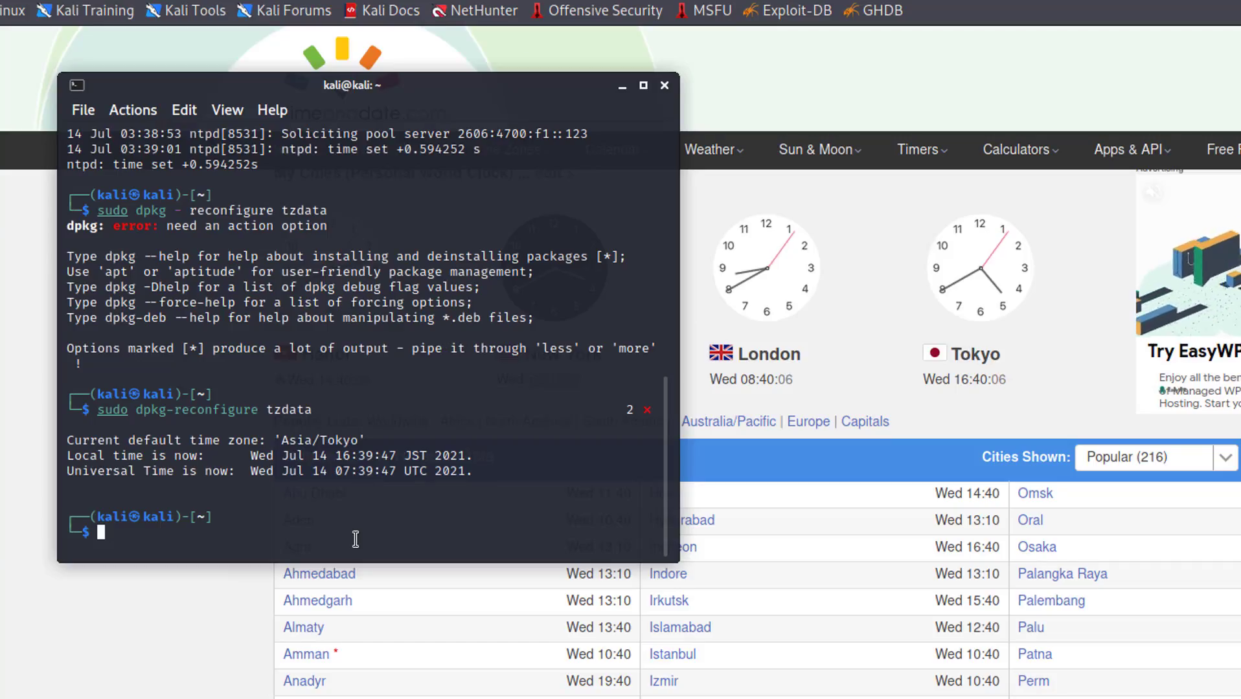
{"action": "mouse_move", "coordinate": [364, 575]}
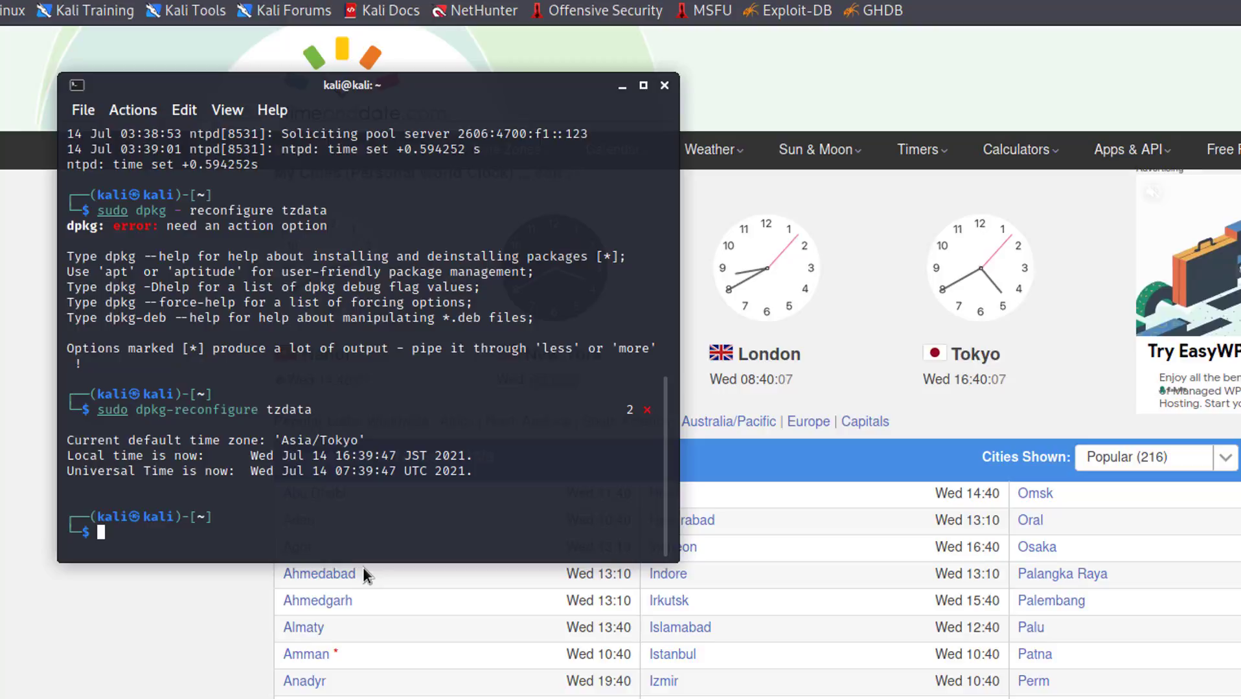
- Reconfigure tzdata to America/New_York at 03:40:17 EDT and confirm against the world clock's 03:40
{"action": "type", "text": "sudo dpkg-reconfigure tzdata"}
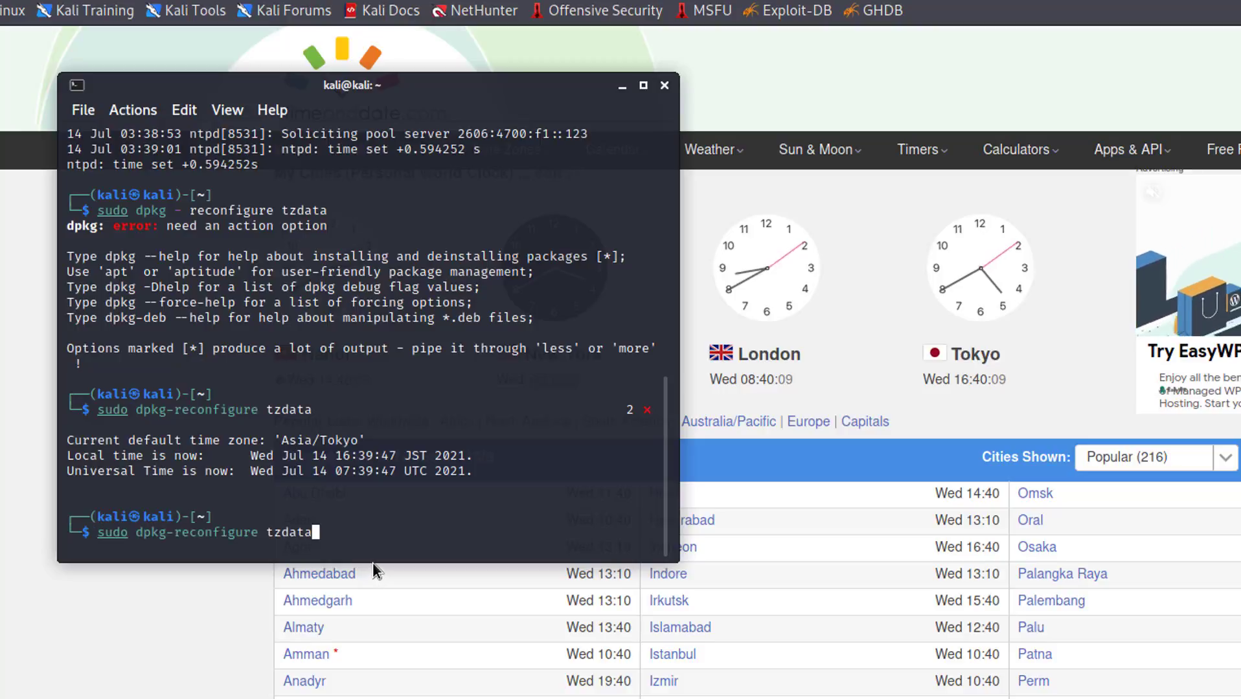
{"action": "key", "text": "Return"}
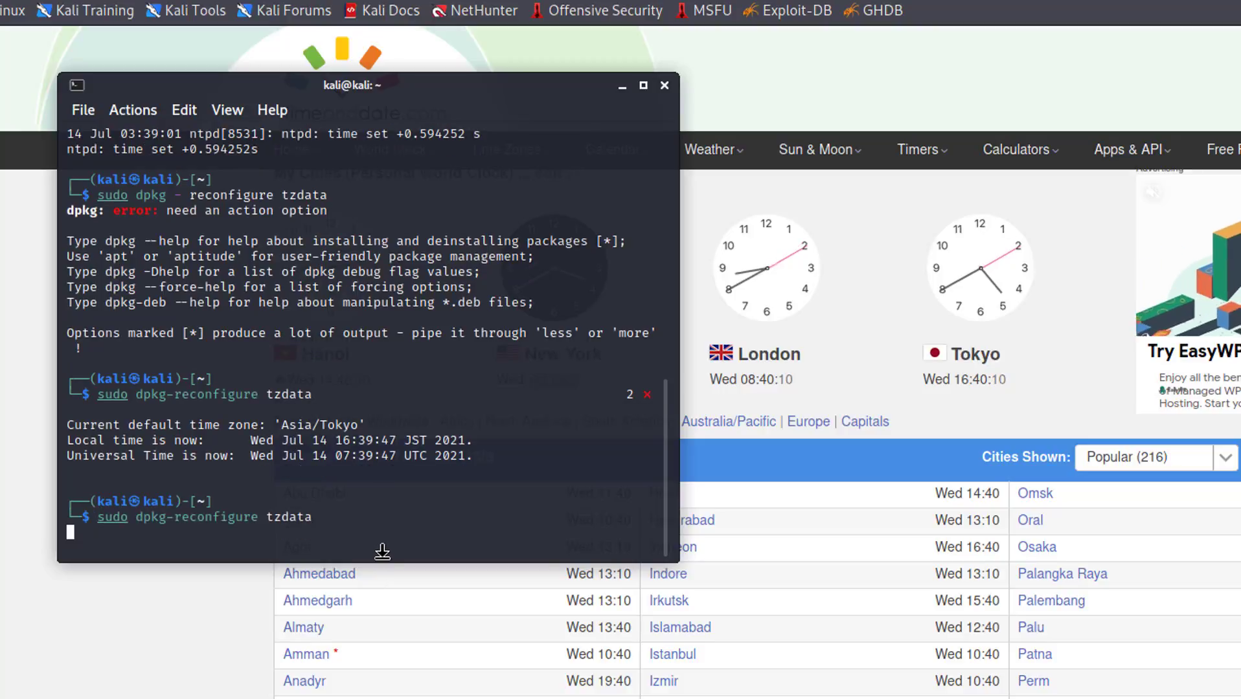
{"action": "key", "text": "Return"}
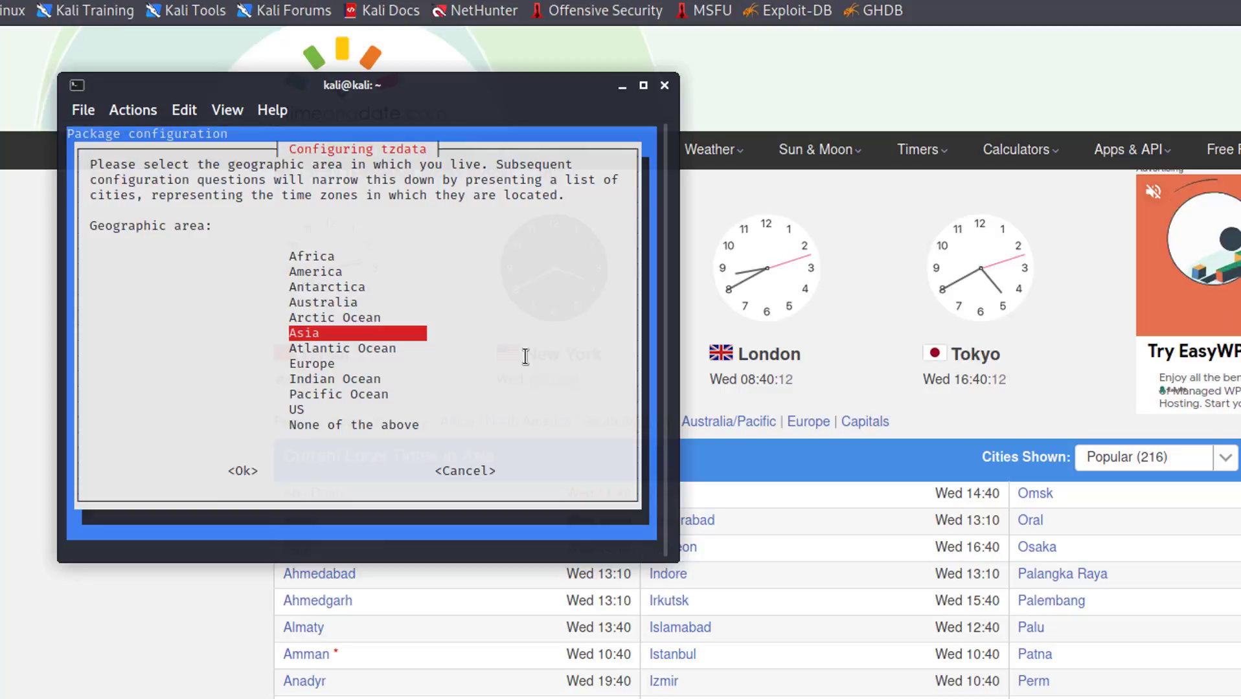
{"action": "left_click", "coordinate": [242, 470]}
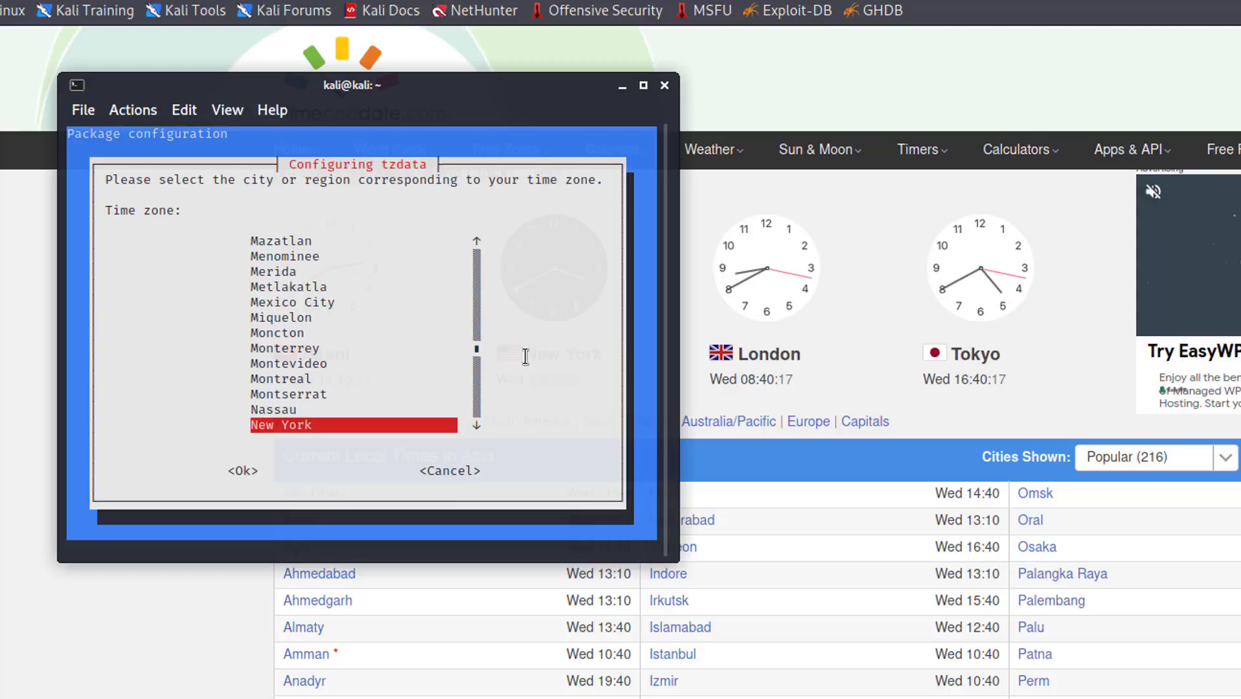
{"action": "left_click", "coordinate": [239, 470]}
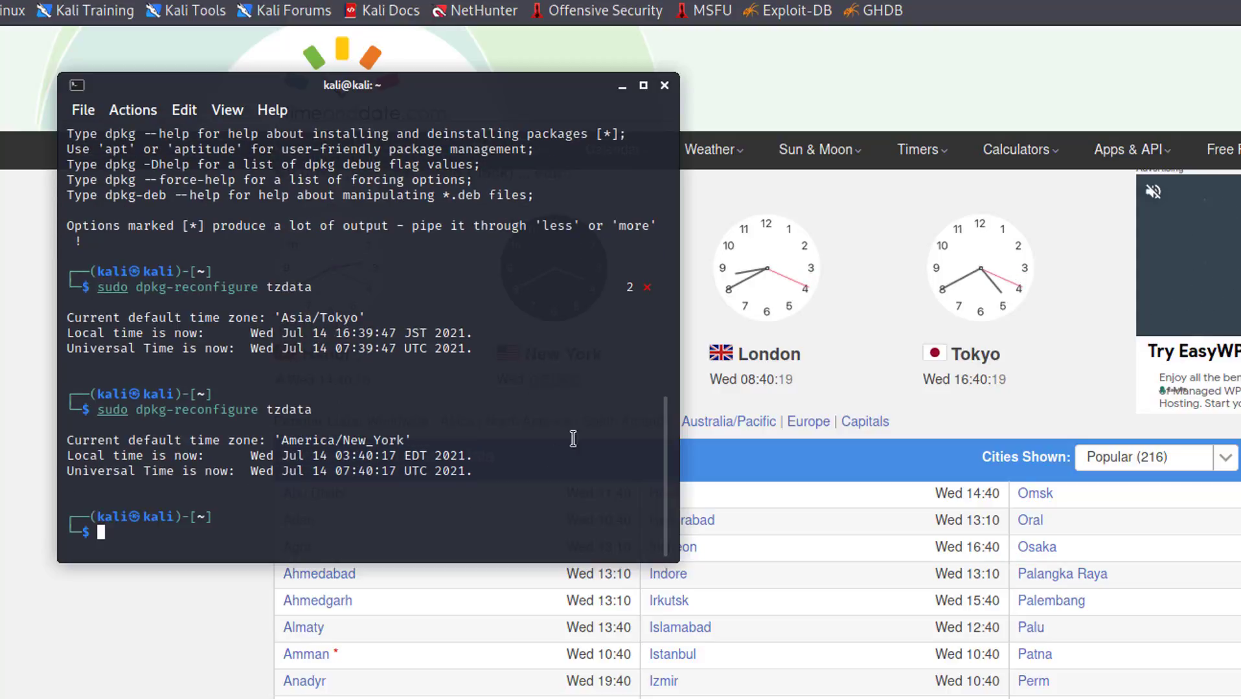
{"action": "left_click", "coordinate": [665, 85]}
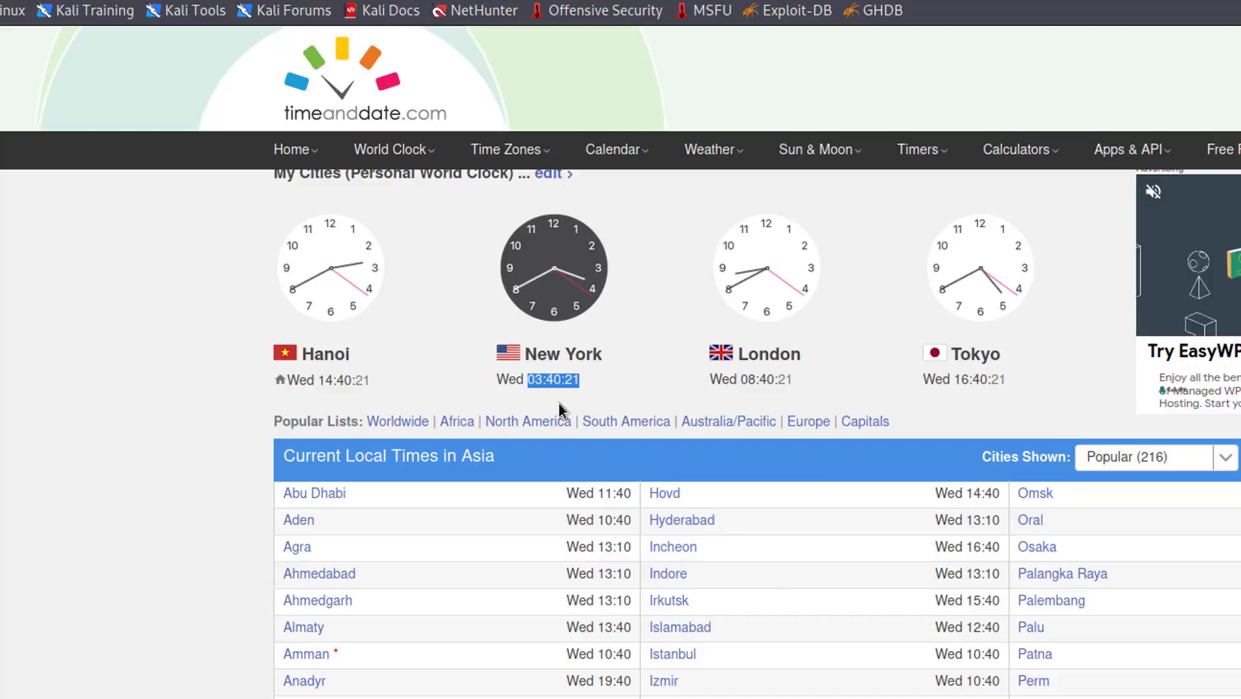